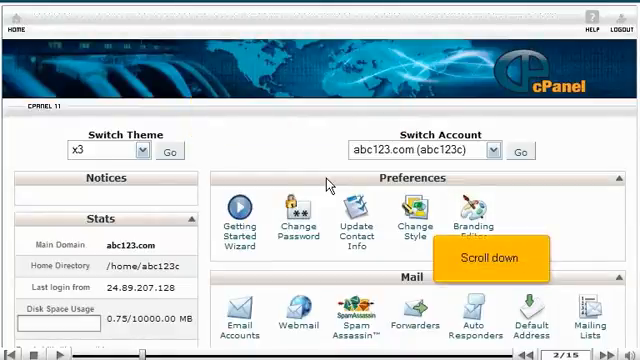
# Open the Error pages tool from cPanel's Advanced section, listing codes 400-500
pyautogui.scroll(-3)
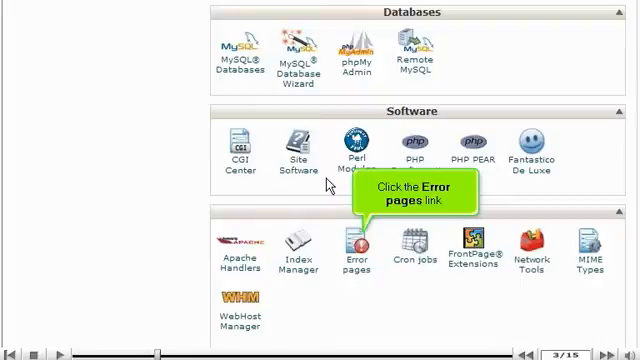
pyautogui.click(356, 256)
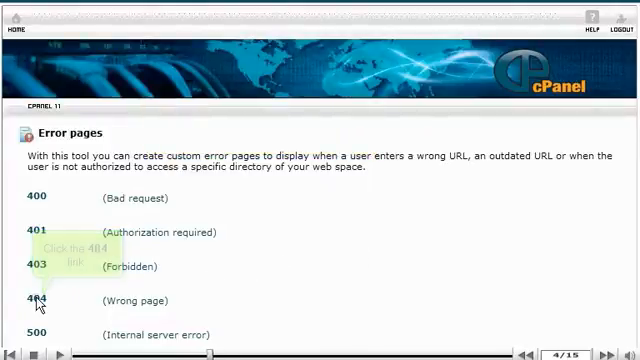
# Open the 404 (Wrong page) entry to edit 404.shtml
pyautogui.click(38, 300)
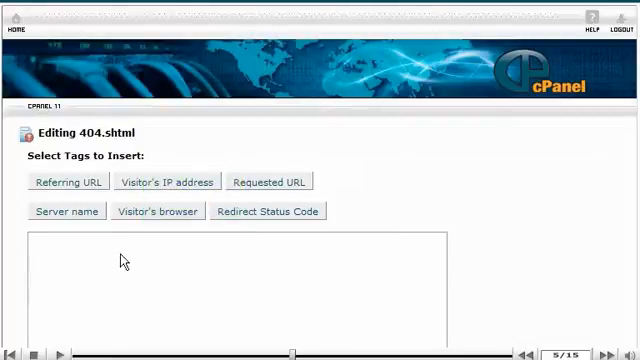
# Enter 'Enter your error text here. The page [Requested URL tag] is unavailable.' in the 404 editor
pyautogui.write('Enter your e')
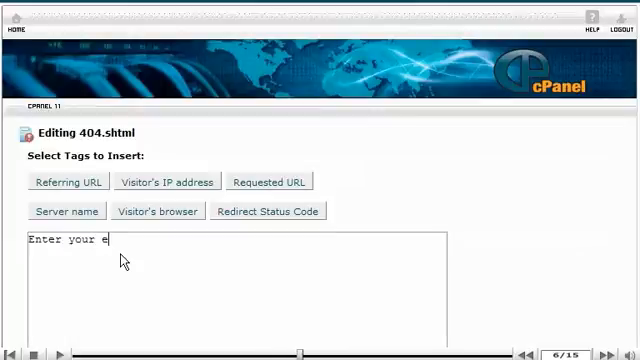
pyautogui.write('rror text here.')
pyautogui.write('The page')
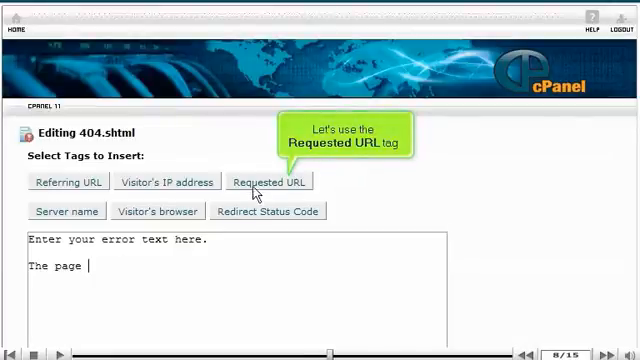
pyautogui.click(268, 180)
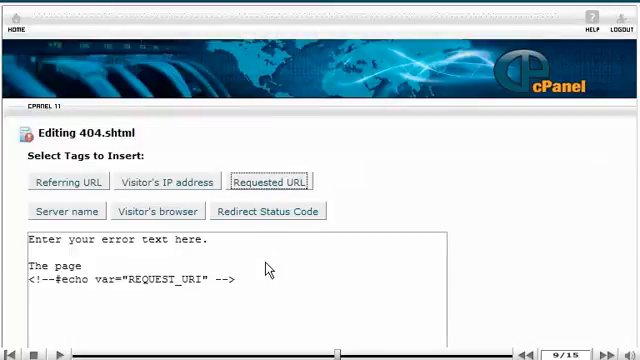
pyautogui.write('is unava')
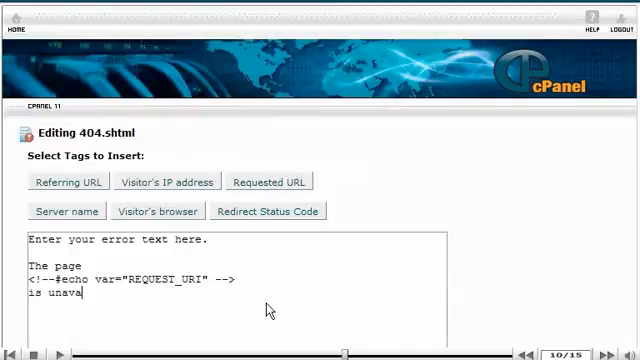
pyautogui.write('ilable.')
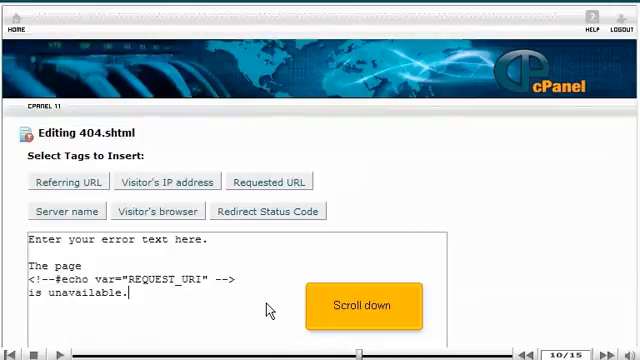
pyautogui.click(364, 304)
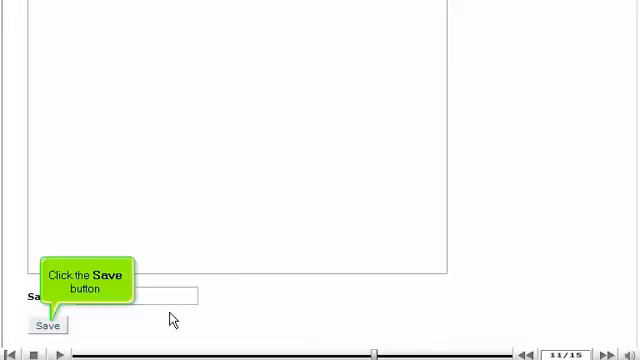
# Save the custom 404 page and return to the Error pages list
pyautogui.click(48, 324)
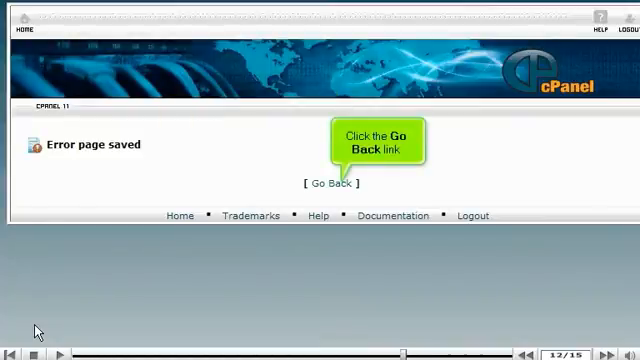
pyautogui.click(332, 184)
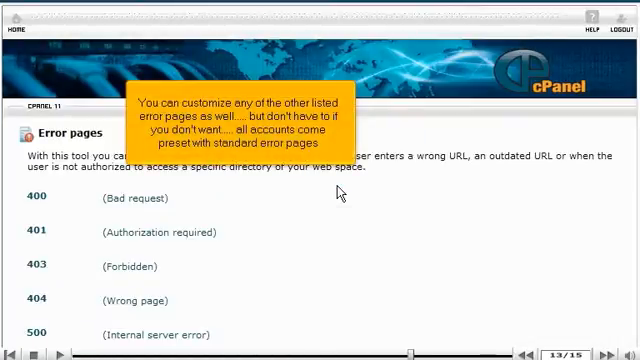